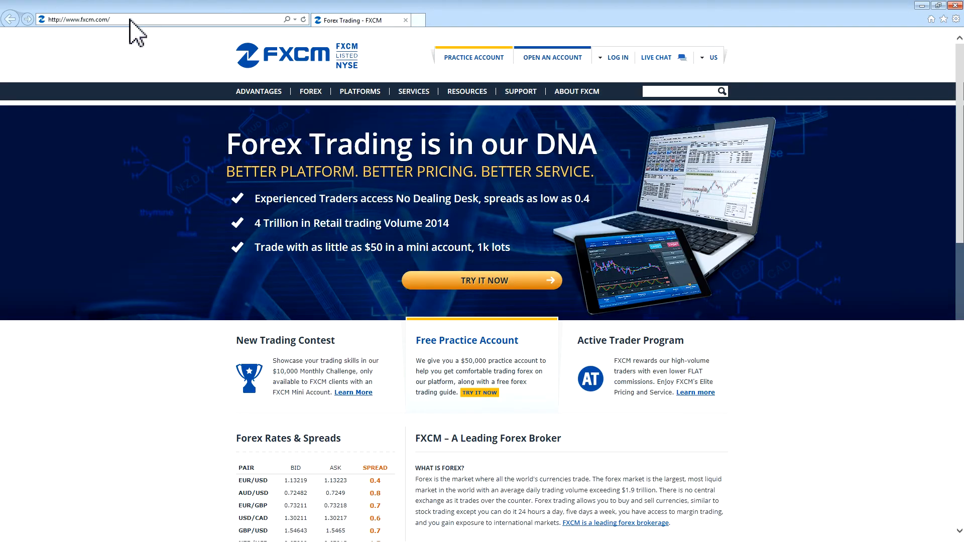
- Scroll the FXCM homepage down to the footer's MetaTrader 4 download link
scroll("down", 3)
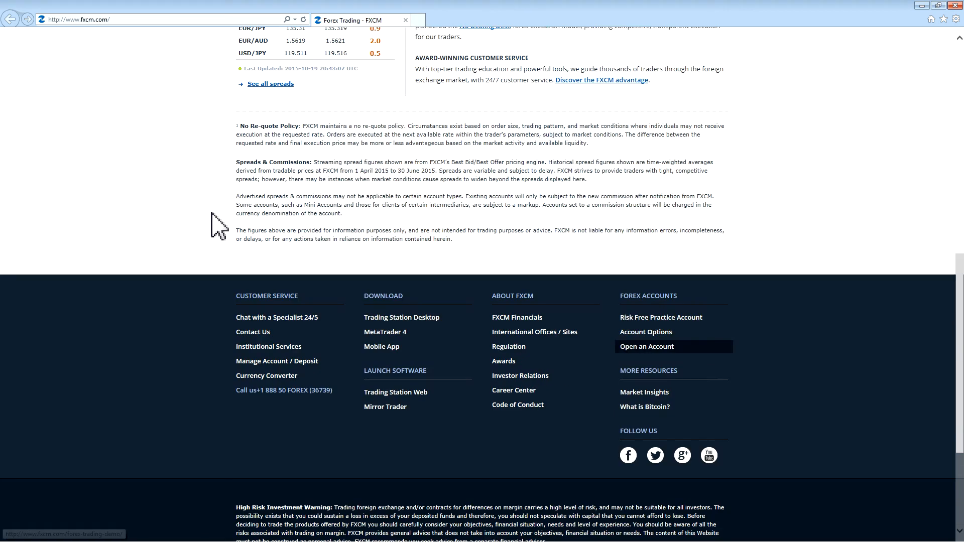
scroll("down", 3)
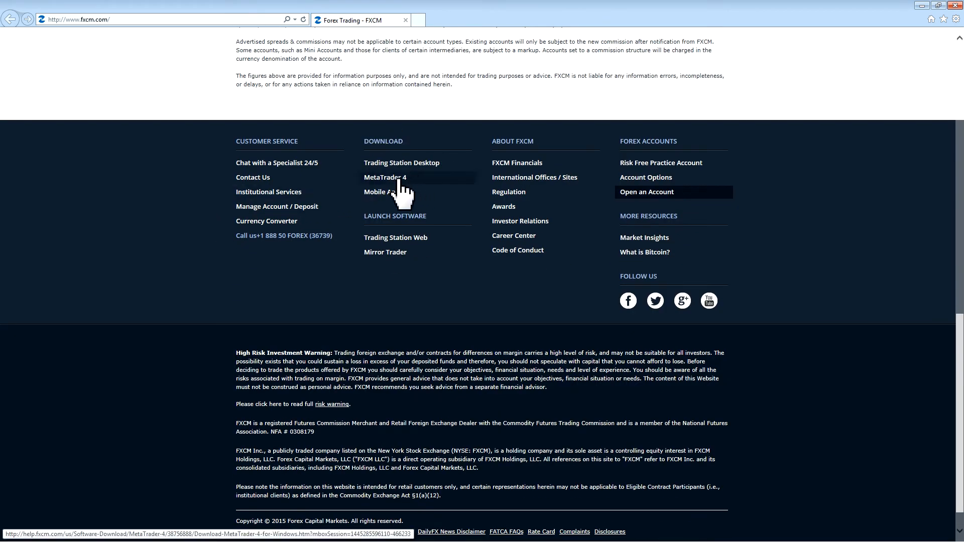
- Open the MetaTrader 4 download page and run the downloaded installer
left_click(386, 178)
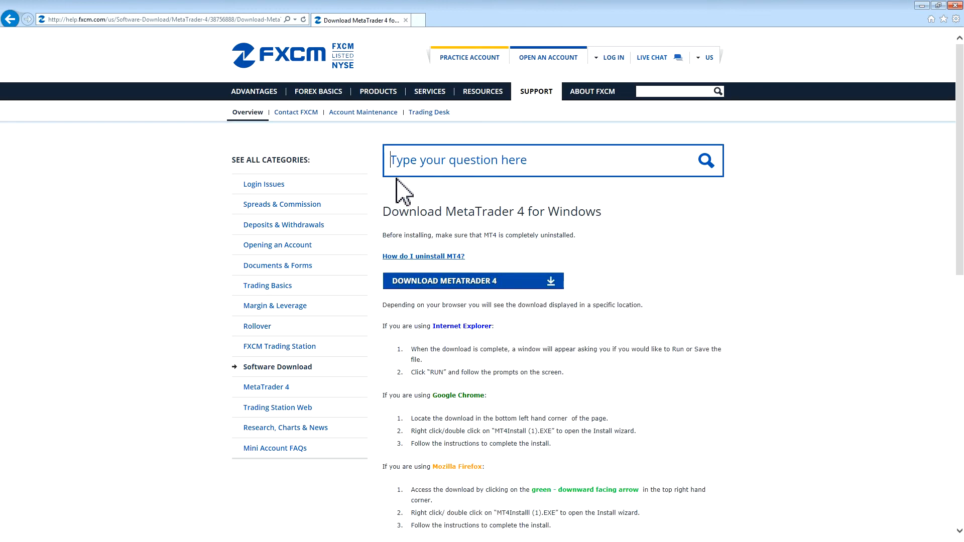
mouse_move(538, 305)
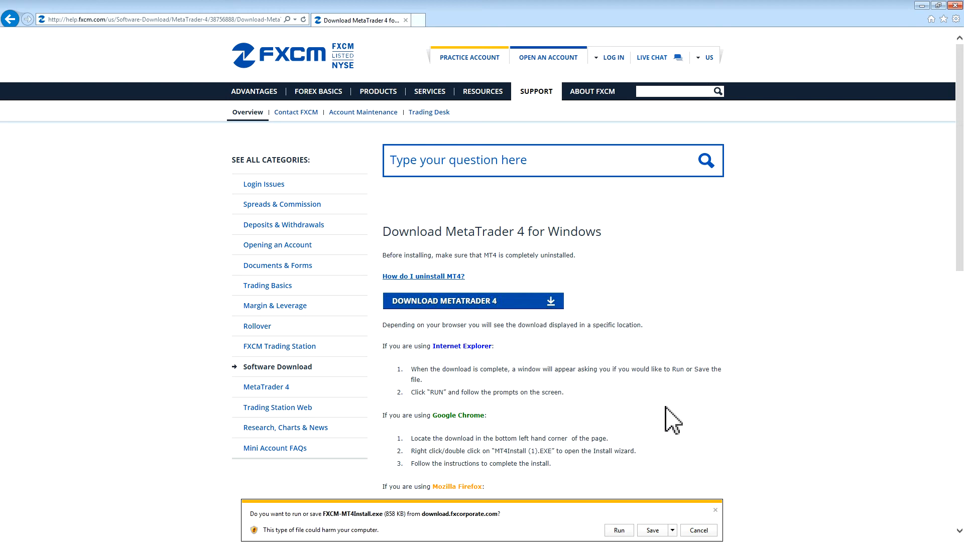
mouse_move(767, 442)
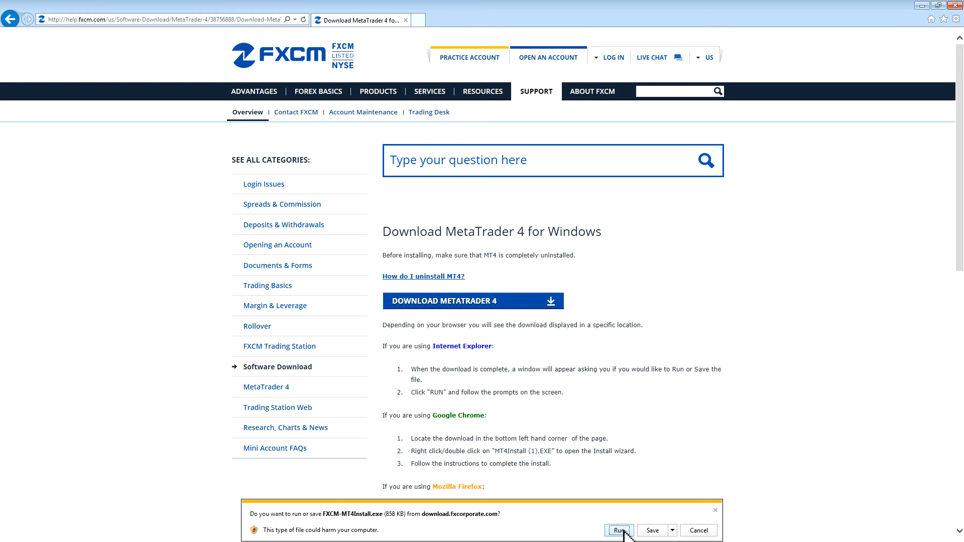
left_click(621, 530)
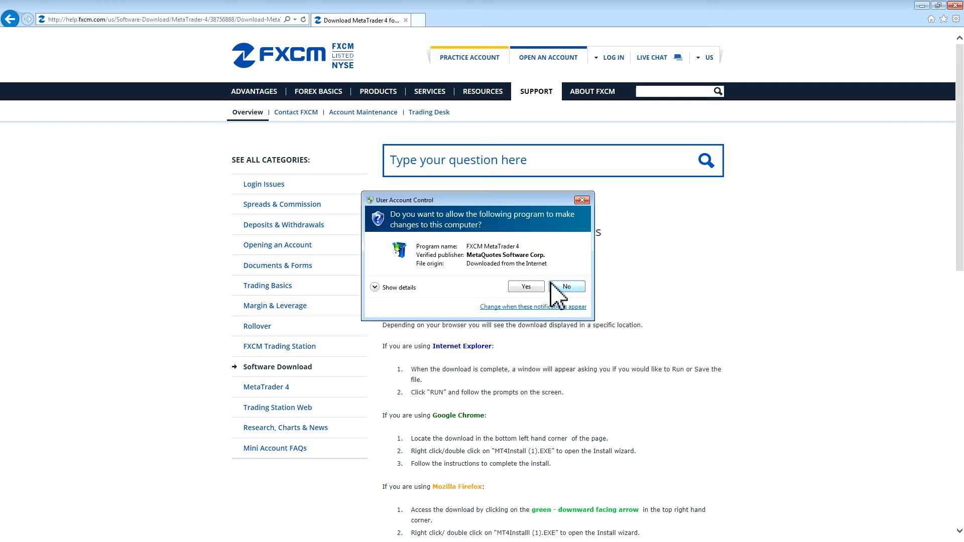
- Allow the installer, agree to all license terms, and continue to folder settings
left_click(527, 287)
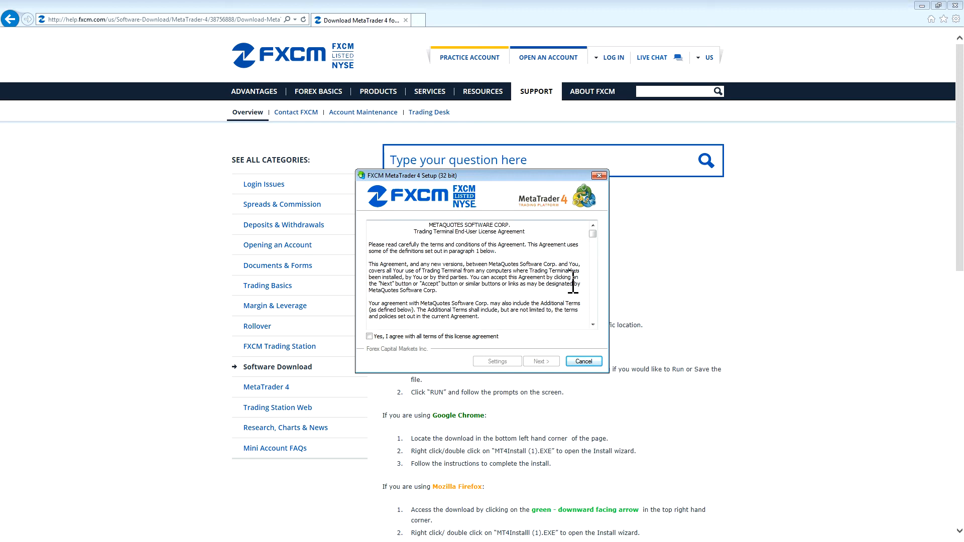
left_click(369, 337)
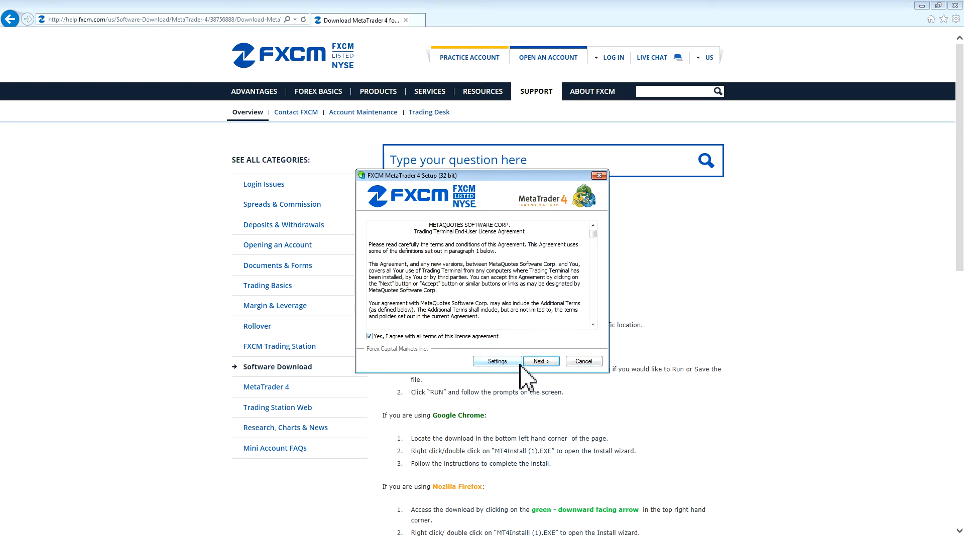
left_click(541, 361)
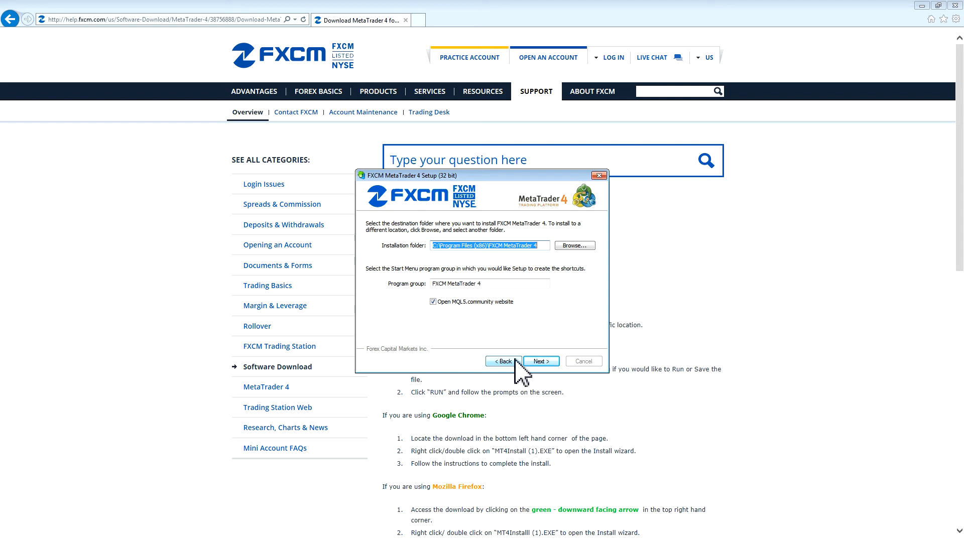
mouse_move(522, 270)
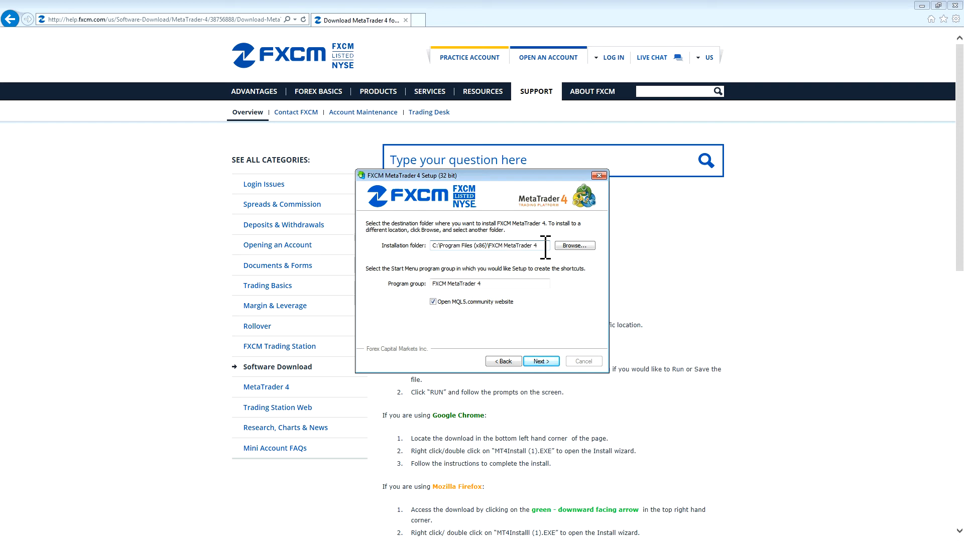
- Install into a folder ending 'MetaTrader 4-2' with the MQL5.community website option unticked
type("-2")
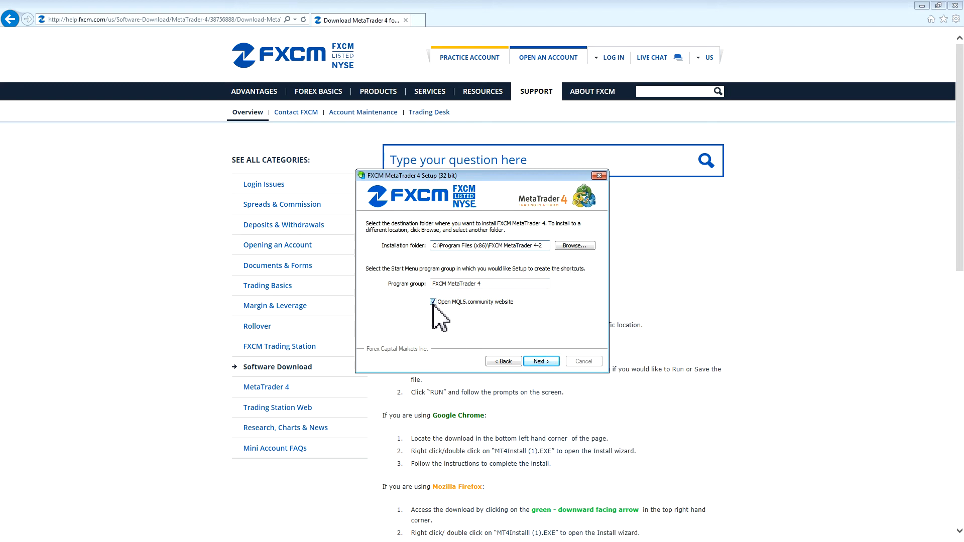
left_click(435, 302)
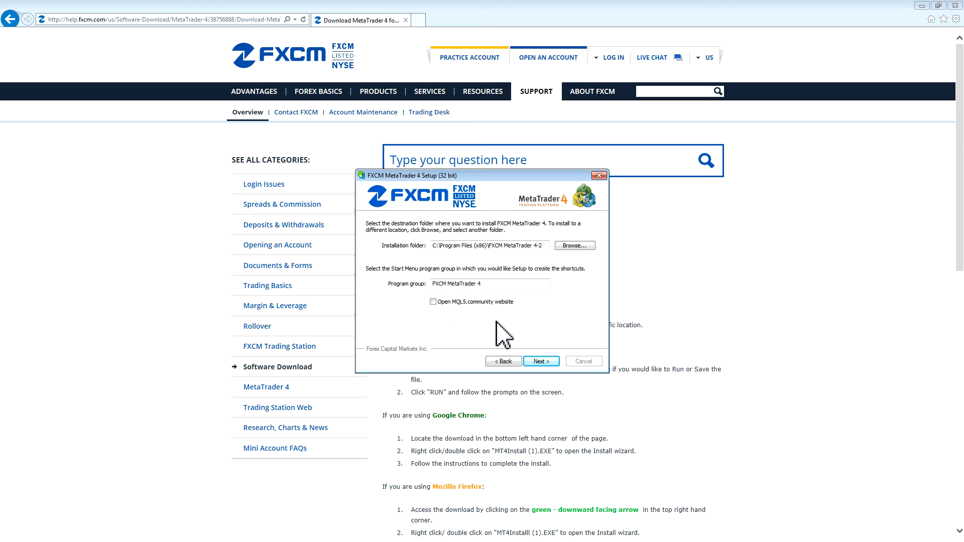
mouse_move(543, 371)
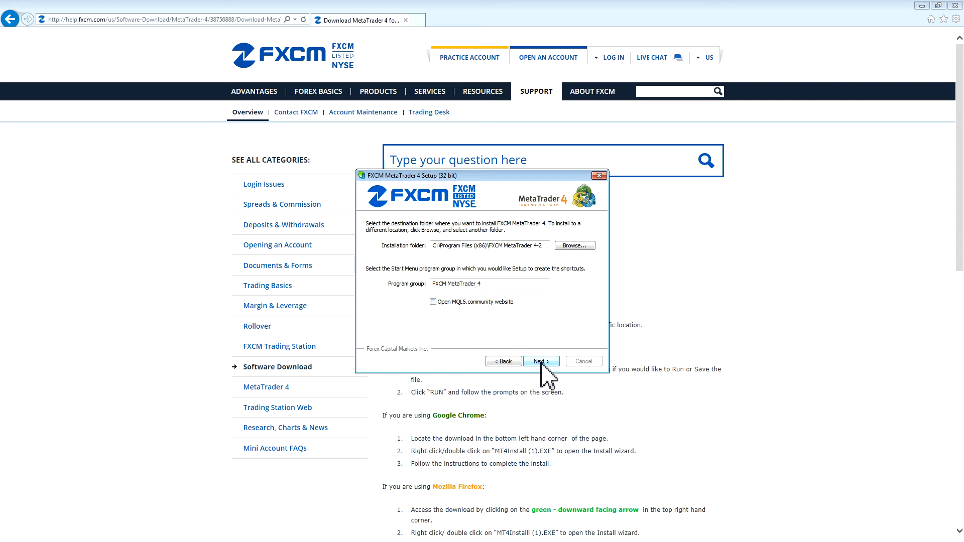
left_click(541, 362)
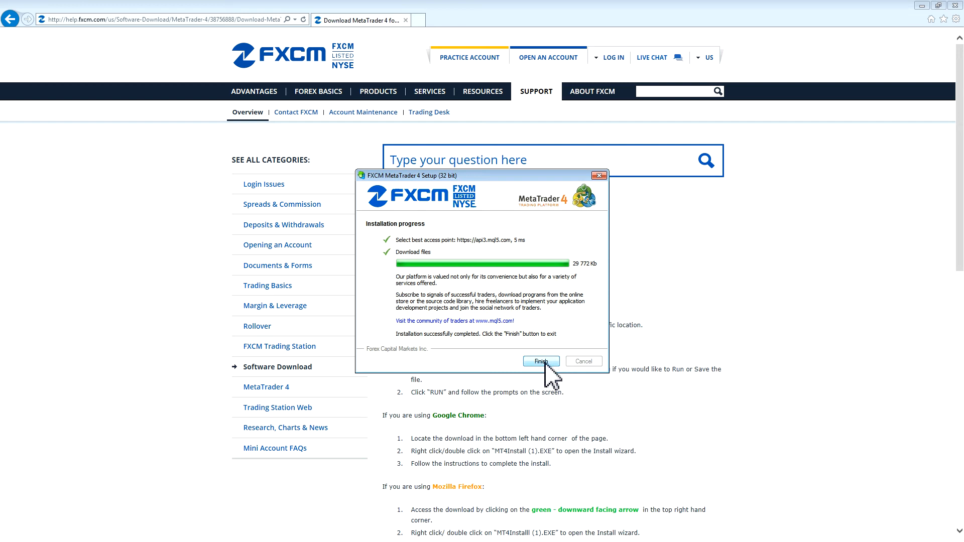
- Finish the FXCM MetaTrader 4 setup wizard
left_click(540, 362)
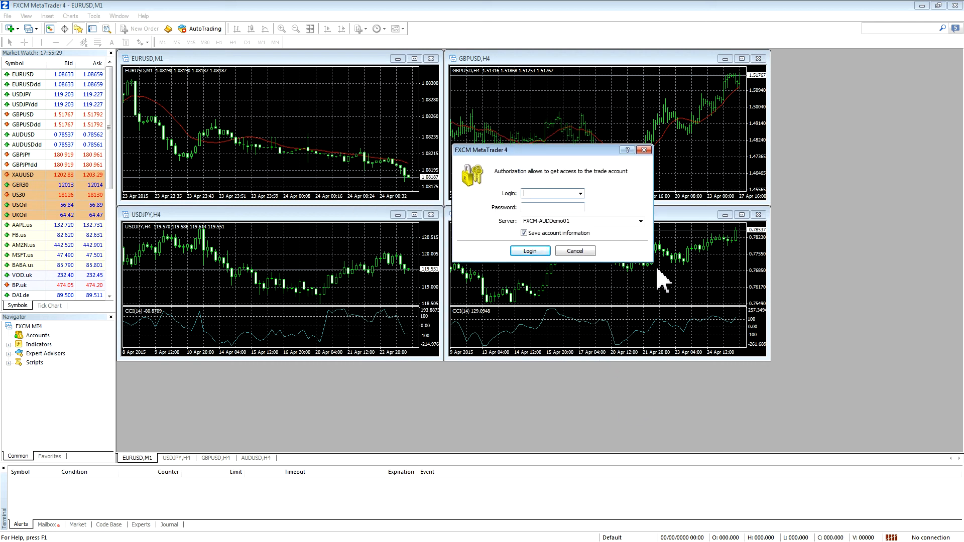
mouse_move(667, 171)
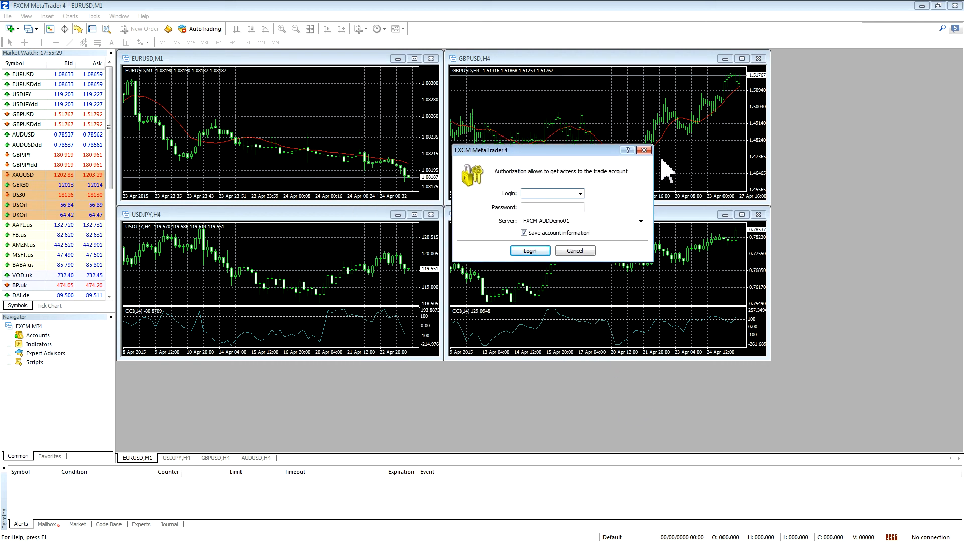
- Close the Authorization login dialog without signing in
left_click(575, 250)
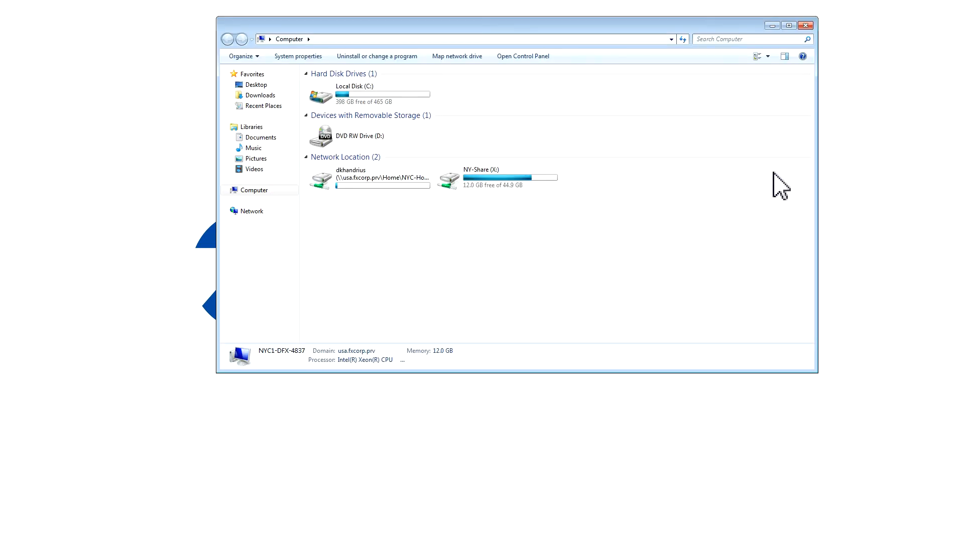
- Browse to C:\Program Files (x86)\FXCM MetaTrader 4-2
left_click(358, 98)
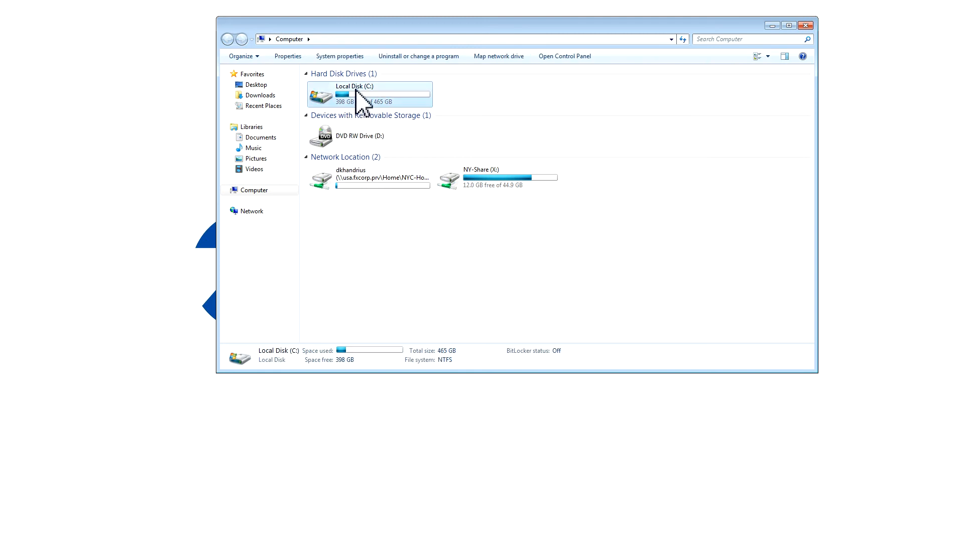
double_click(369, 94)
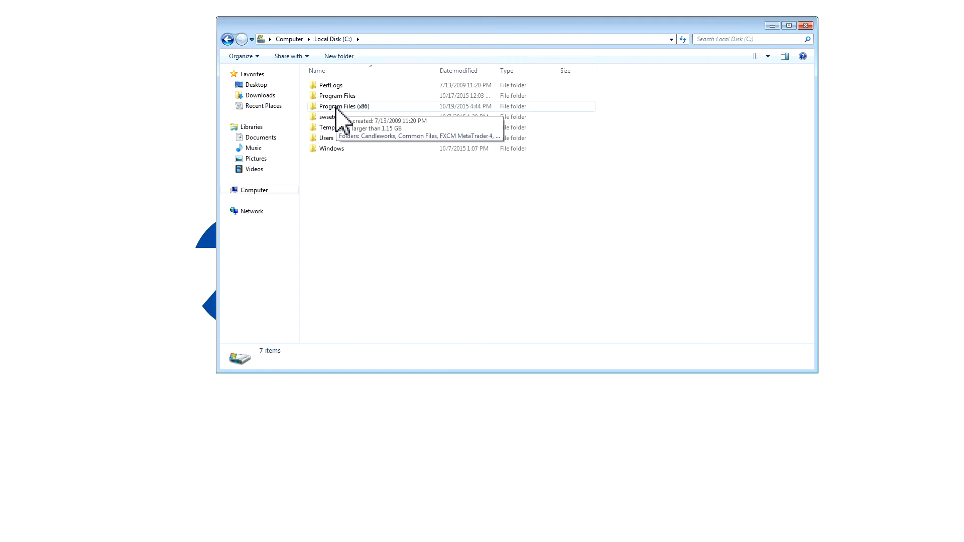
double_click(342, 106)
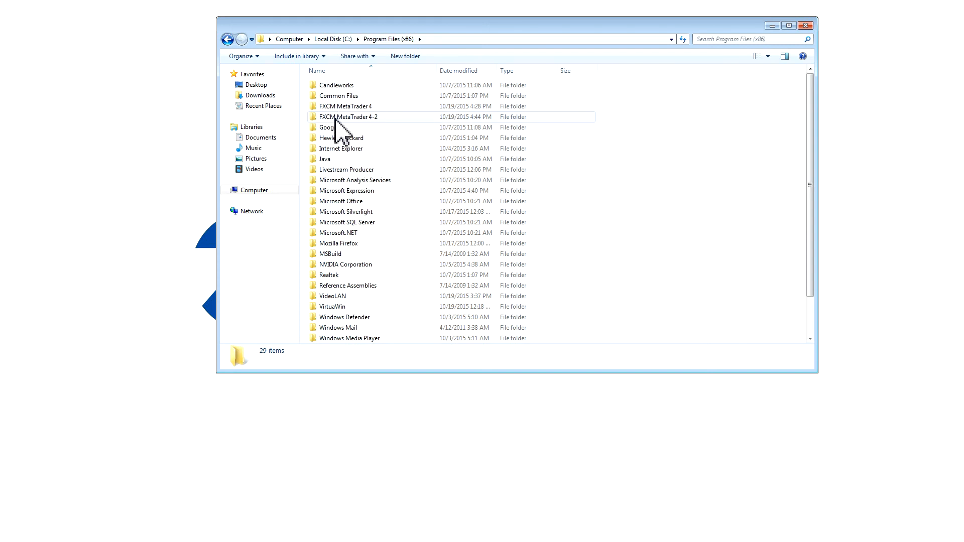
double_click(348, 117)
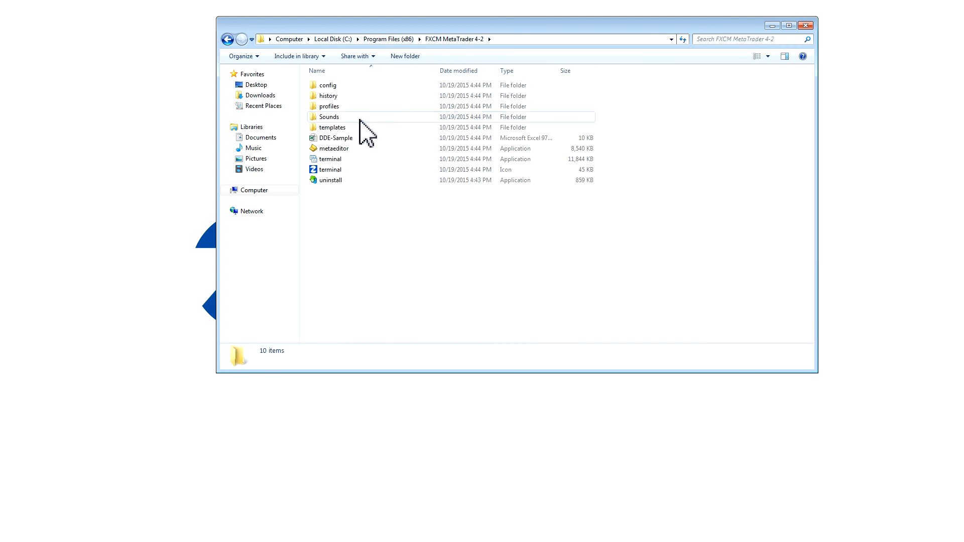
mouse_move(336, 161)
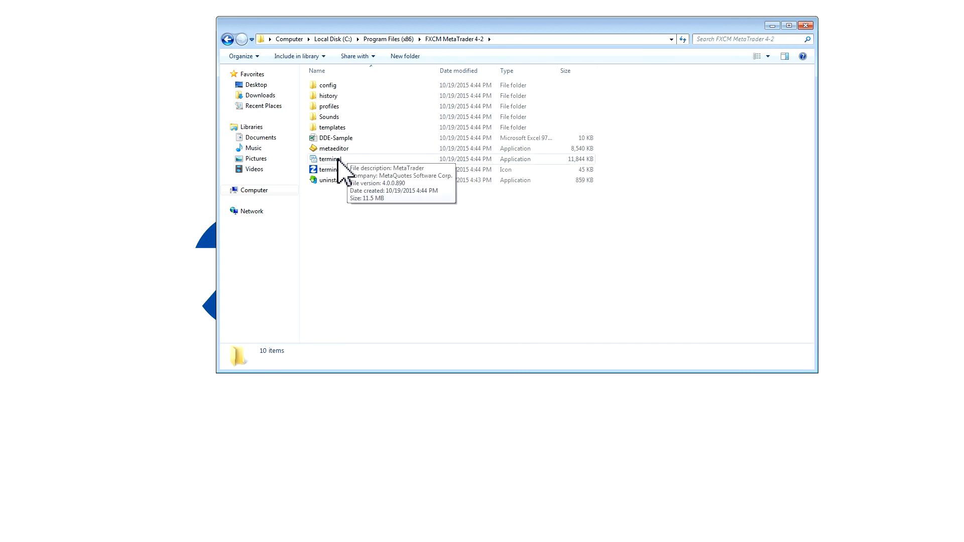
- Create a desktop shortcut to terminal.exe from the MetaTrader 4-2 folder
right_click(327, 160)
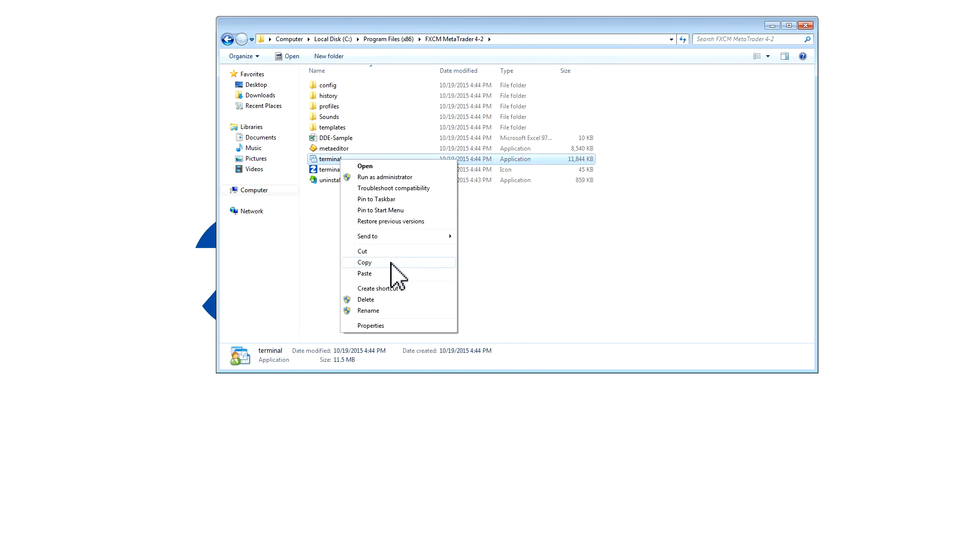
left_click(378, 288)
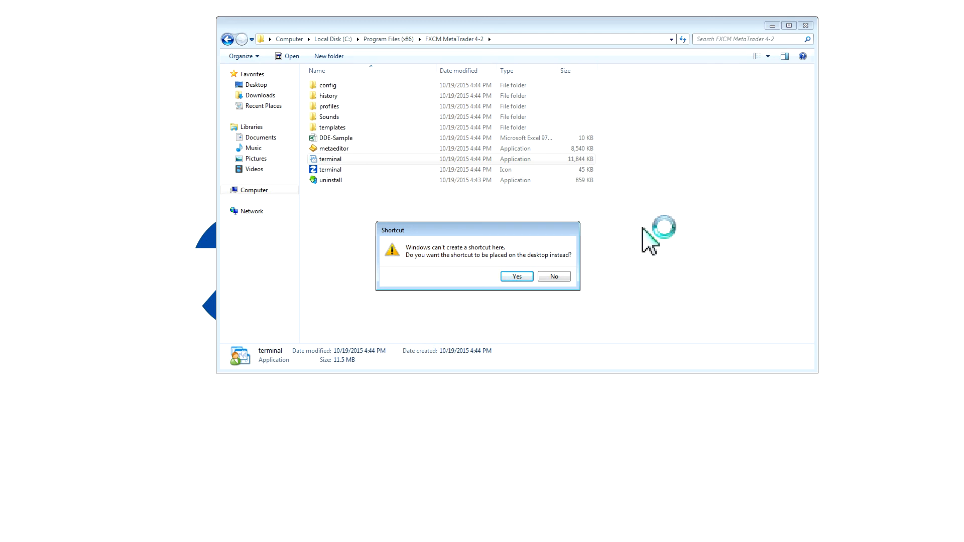
left_click(517, 276)
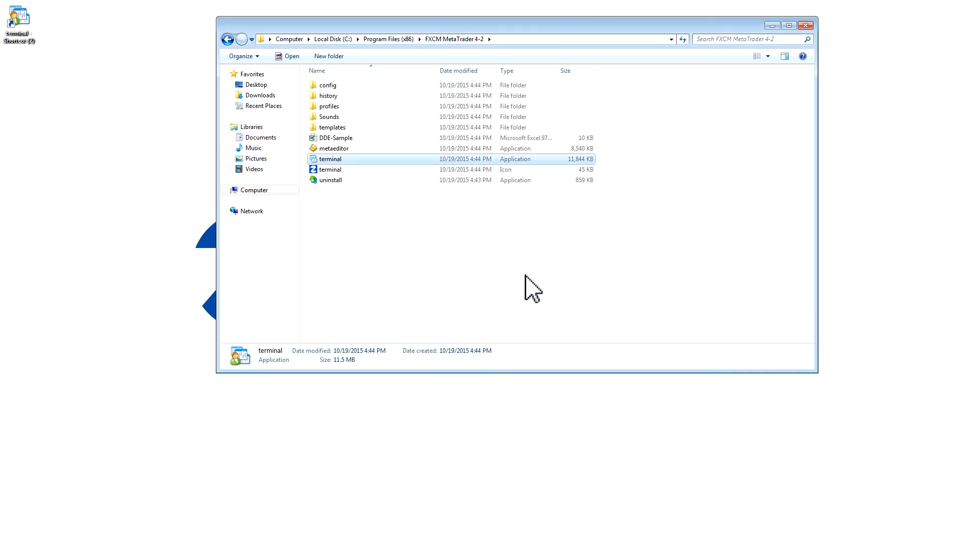